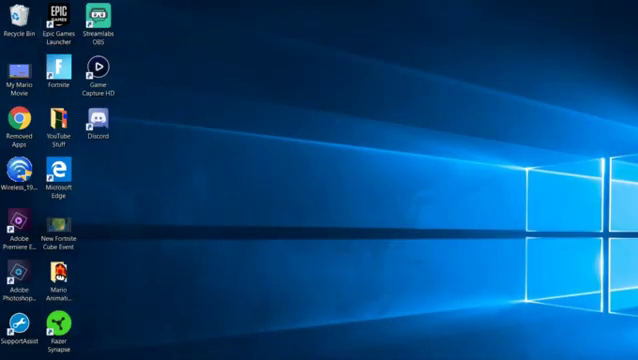
Step: Launch NVIDIA Control Panel from its desktop shortcut
double_click(92, 18)
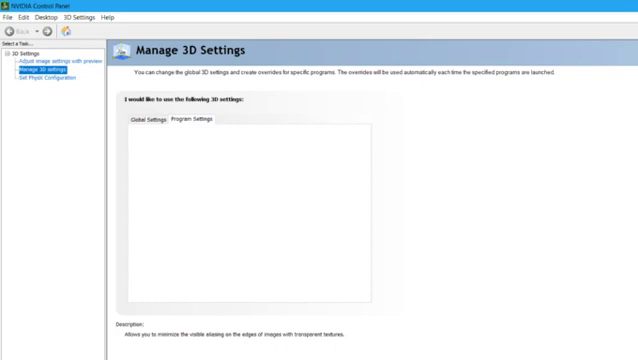
Step: Select streamlabs-obs and set its preferred graphics processor to Integrated graphics
left_click(192, 122)
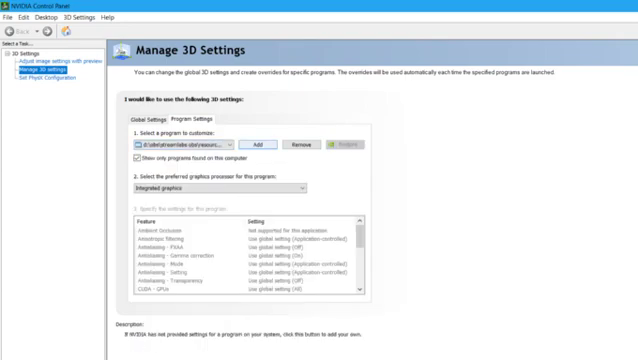
left_click(254, 148)
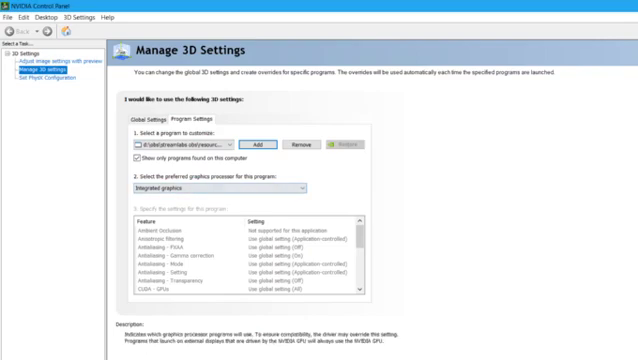
Step: Apply the integrated graphics preference and relaunch Streamlabs OBS from the desktop
left_click(290, 188)
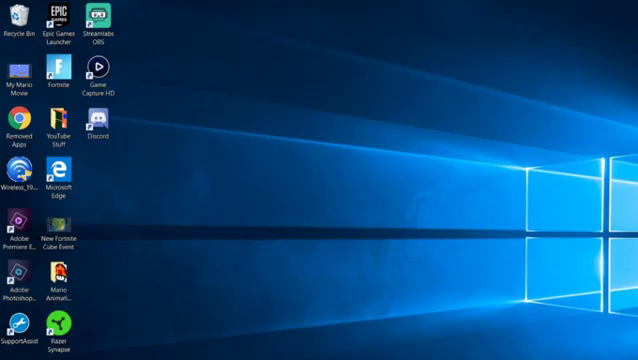
double_click(94, 22)
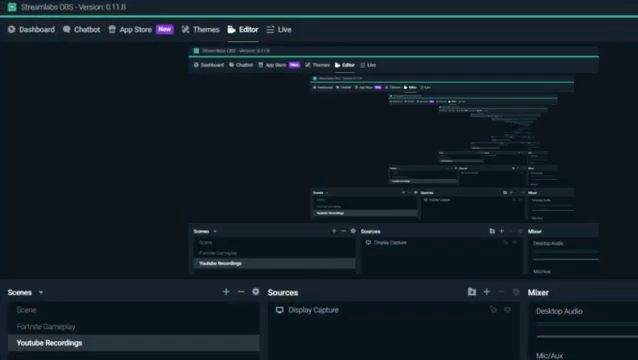